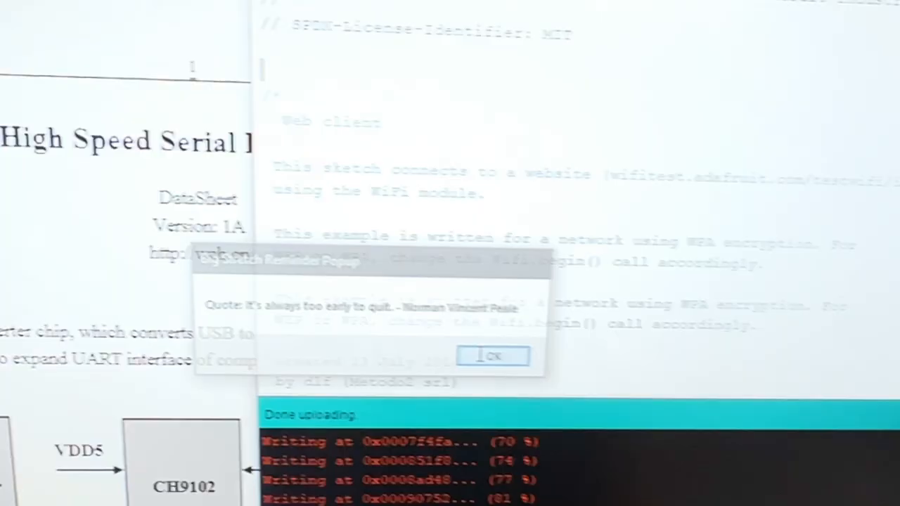
Dismiss the reminder quote popup shown after the WiFiWebClient sketch upload
left_click(492, 354)
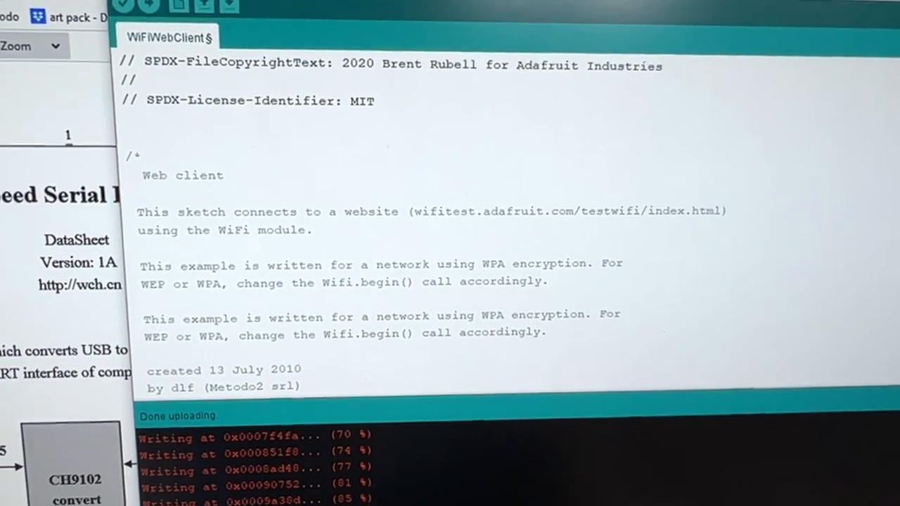
Bring the CH9102 datasheet forward and scroll through its introduction and block diagram
left_click(293, 8)
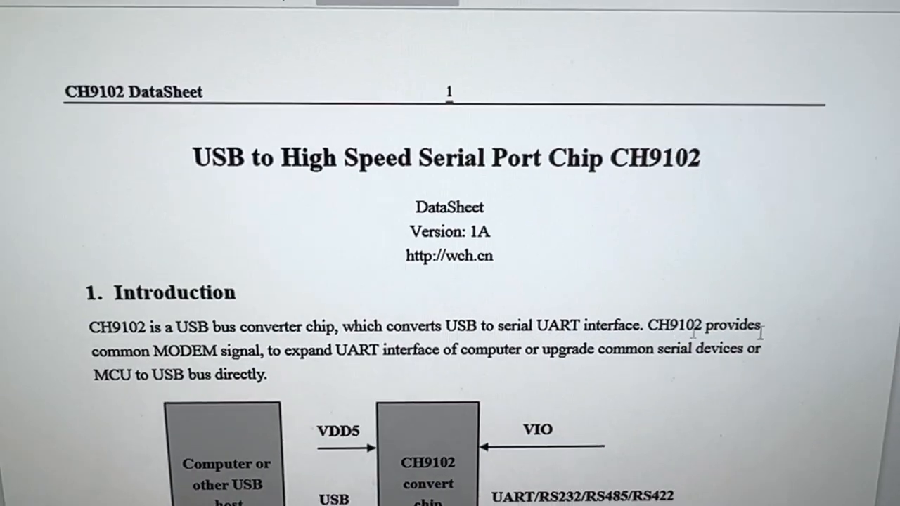
scroll("down", 3)
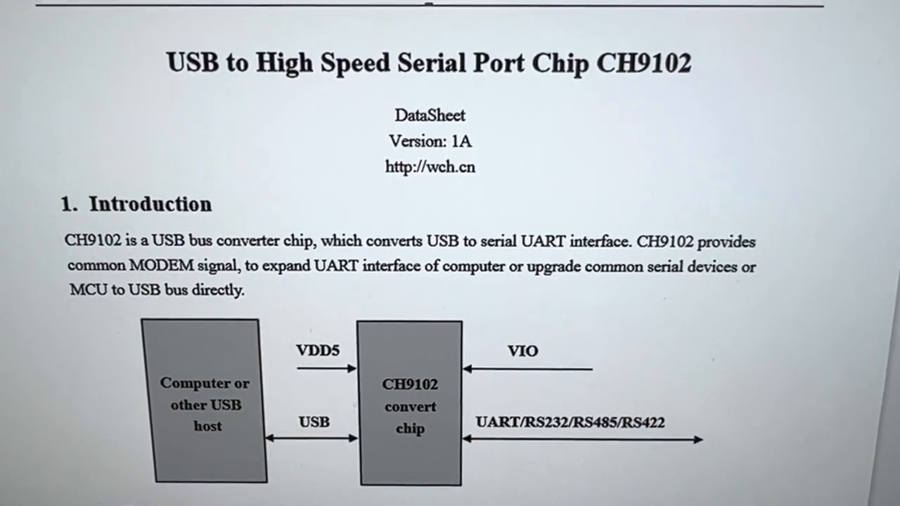
scroll("down", 3)
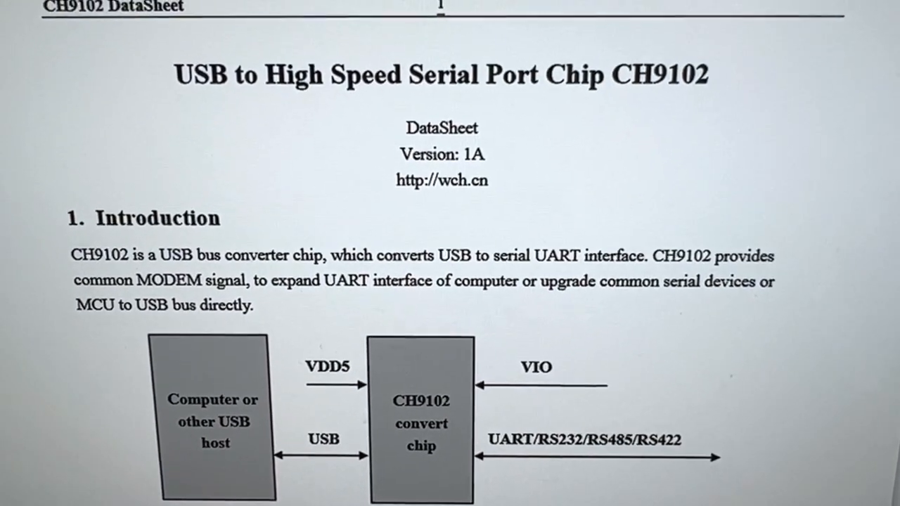